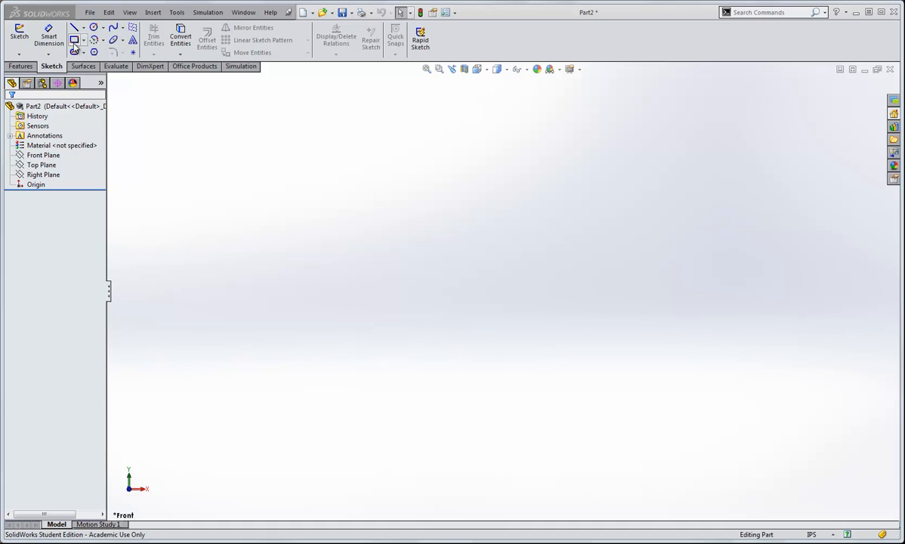
Step: Sketch a rectangle around the origin on the Front Plane and make two sides equal
left_click(19, 34)
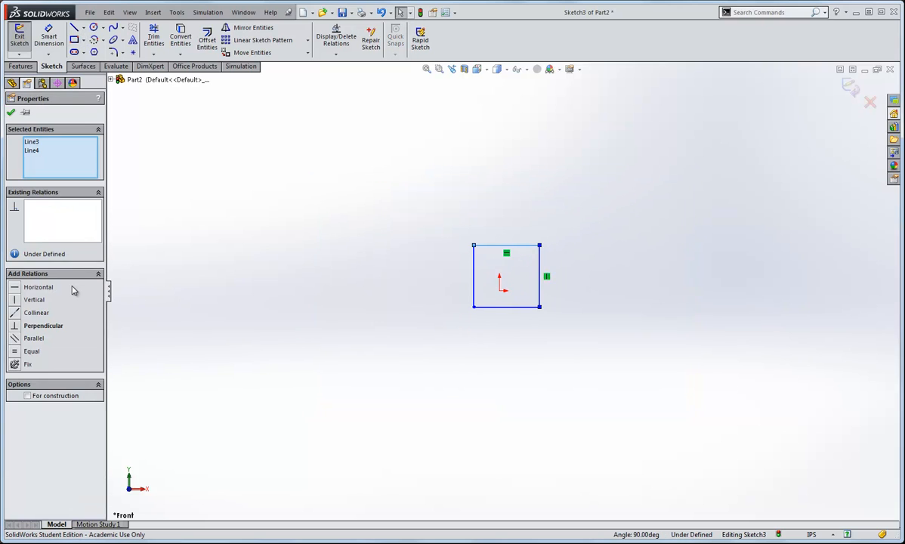
left_click(31, 352)
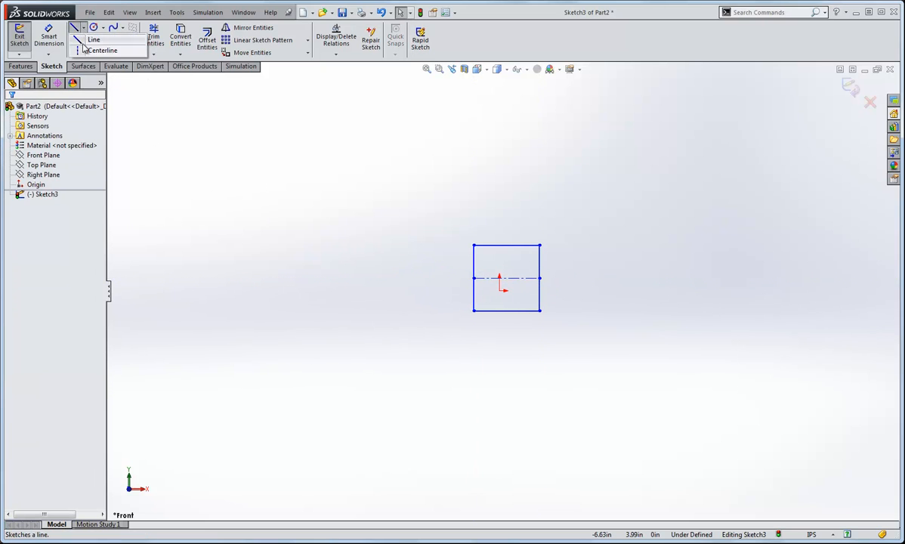
Step: Draw horizontal and vertical centerlines across the square, with the origin at their midpoint
left_click(93, 40)
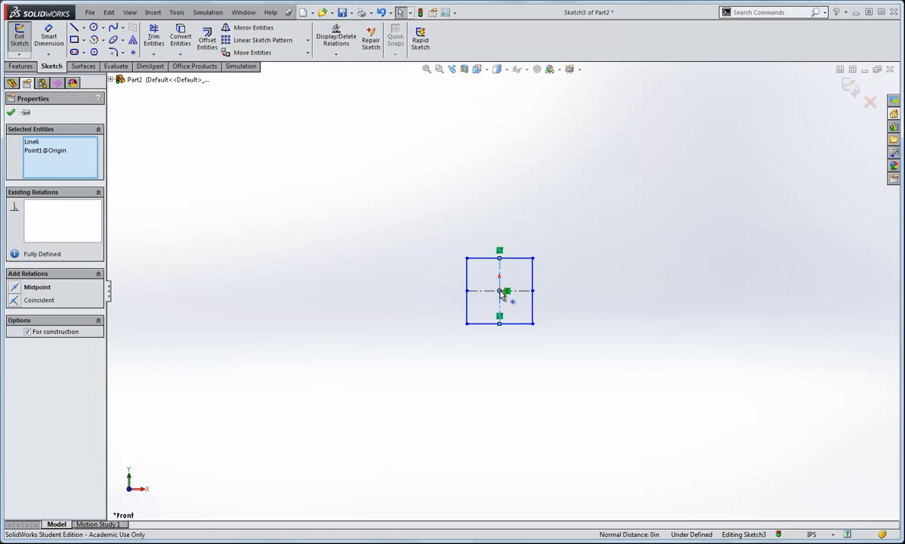
left_click(37, 287)
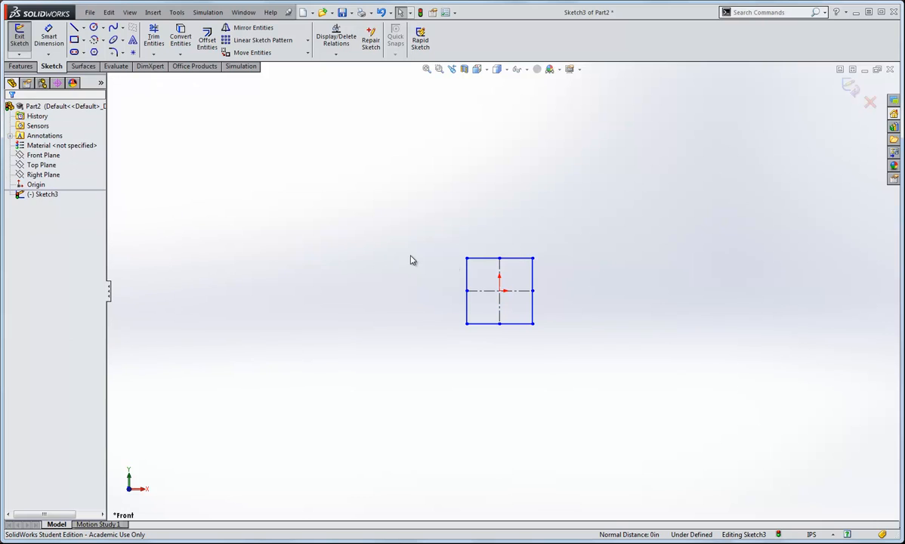
Step: Dimension the square's top edge to 1.00 in, fully defining the sketch
left_click(48, 38)
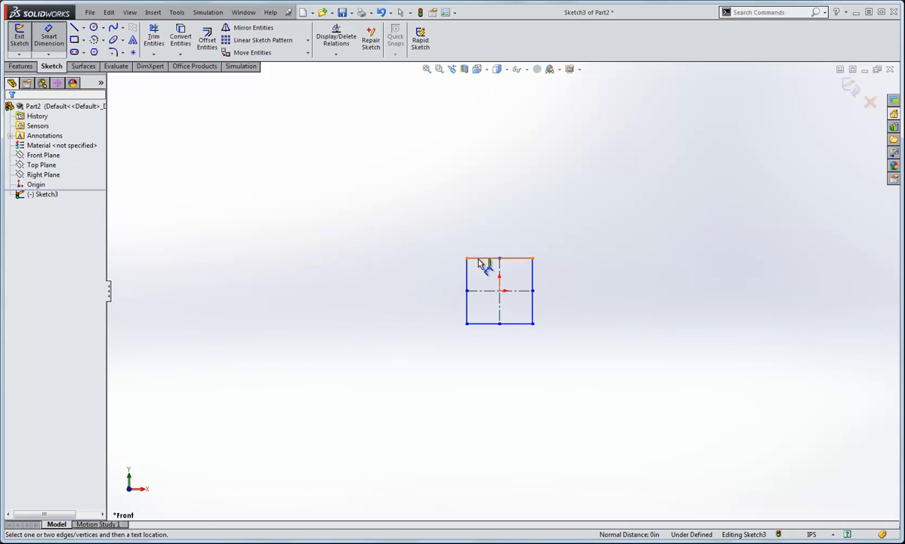
left_click(499, 261)
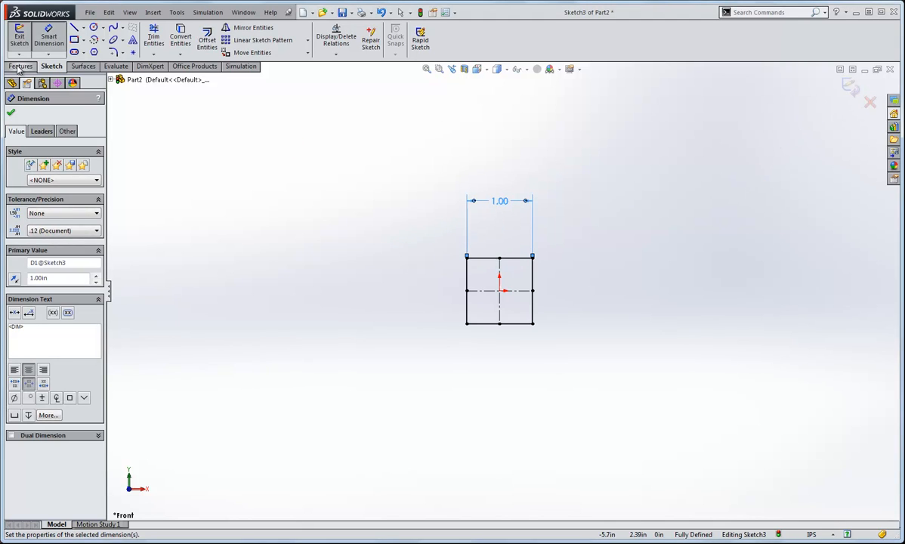
Step: Set up a Mid Plane boss-extrude of the square sketch with 2.00 in depth
left_click(23, 38)
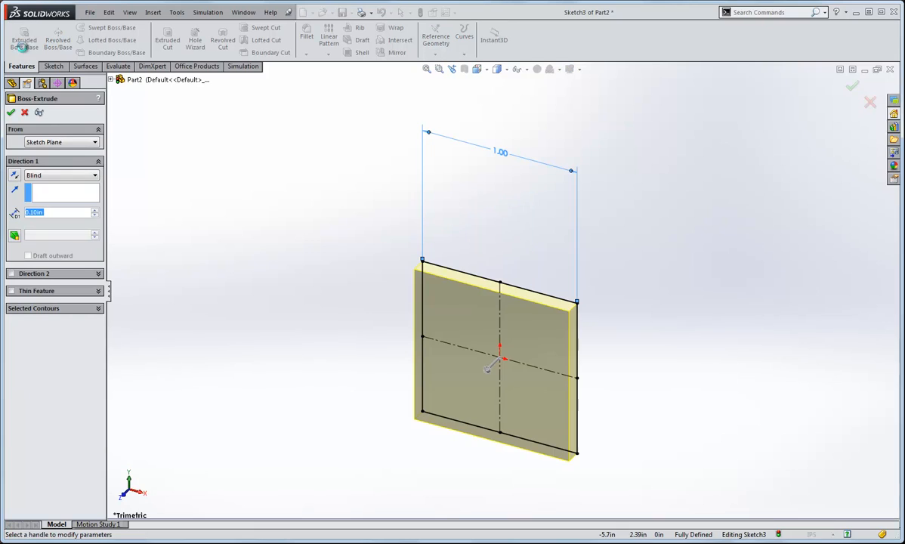
left_click(61, 175)
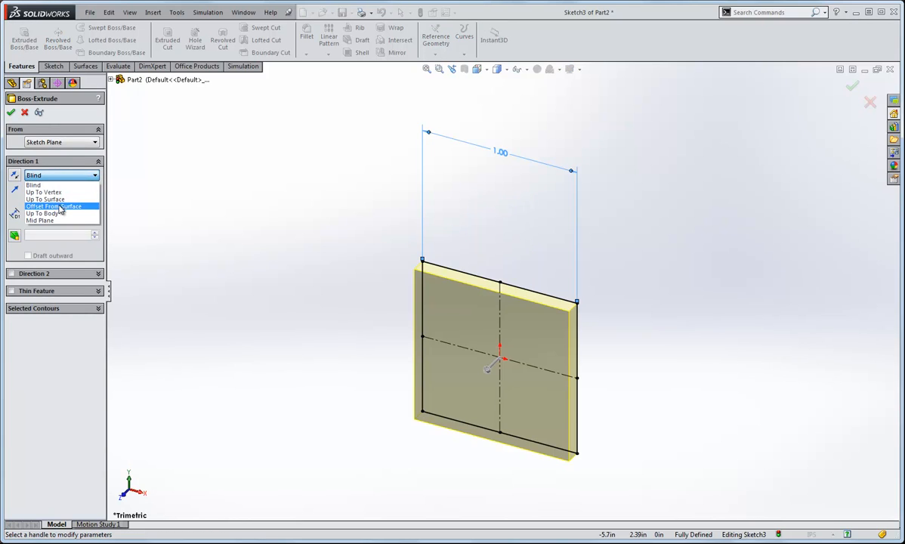
left_click(40, 220)
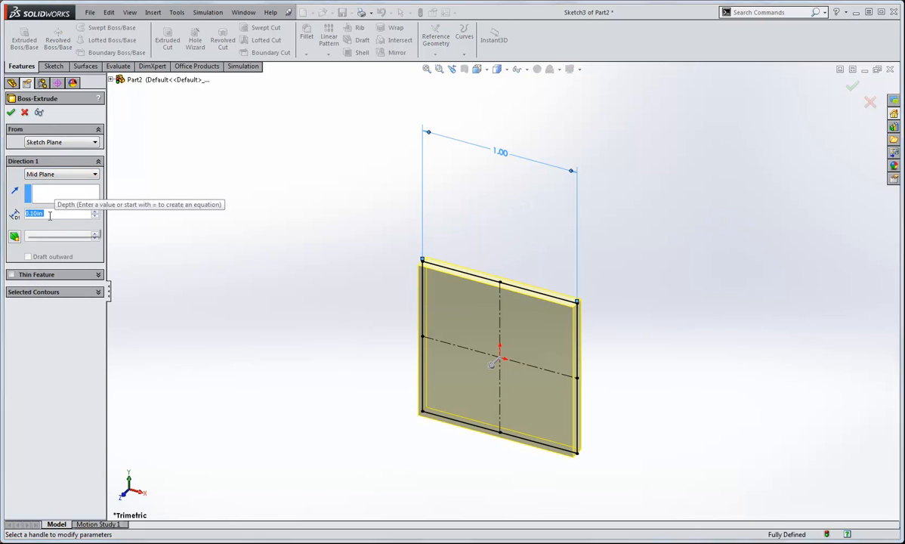
type("3")
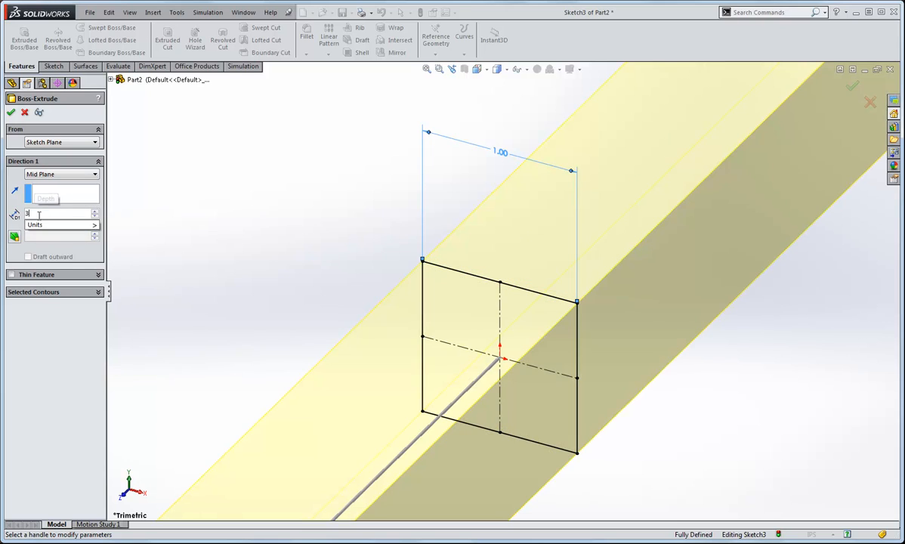
type("1.00in")
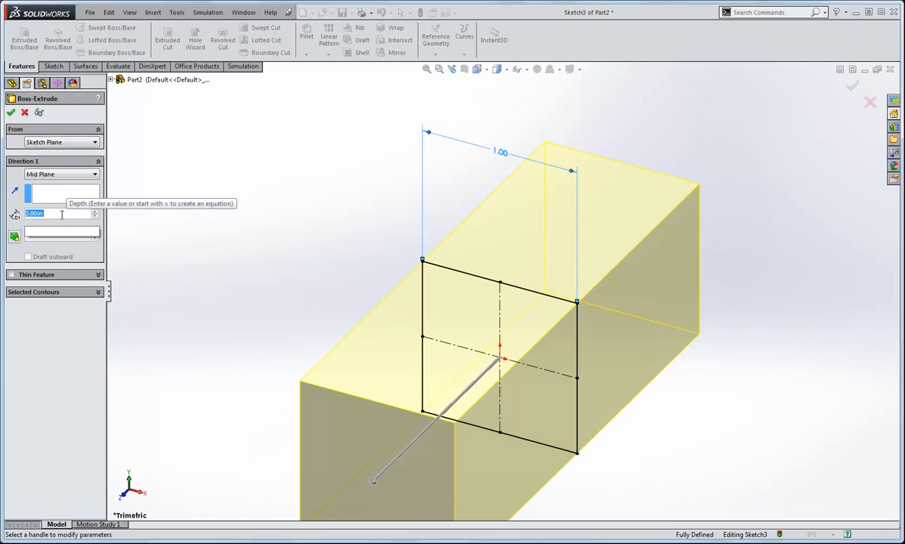
type("2.00in")
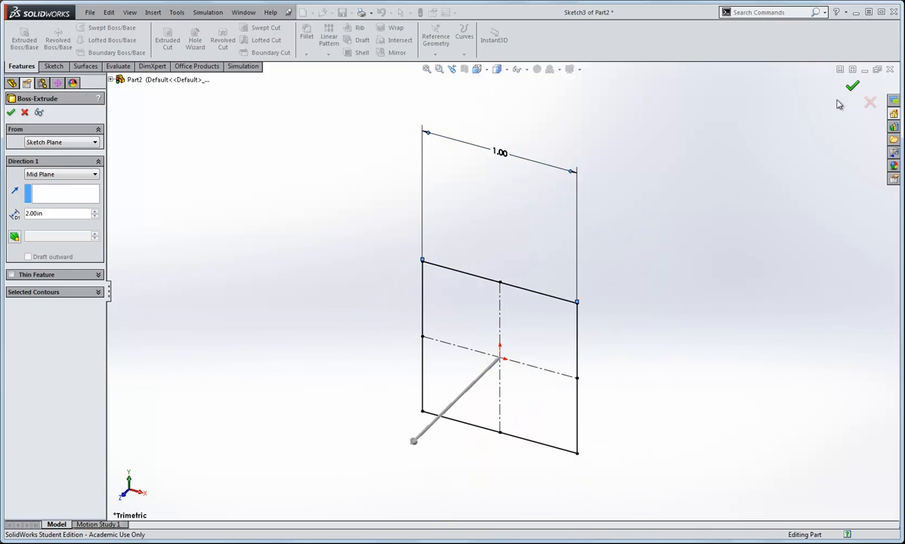
Step: Accept the extrusion, creating the solid rod as Boss-Extrude1
left_click(851, 85)
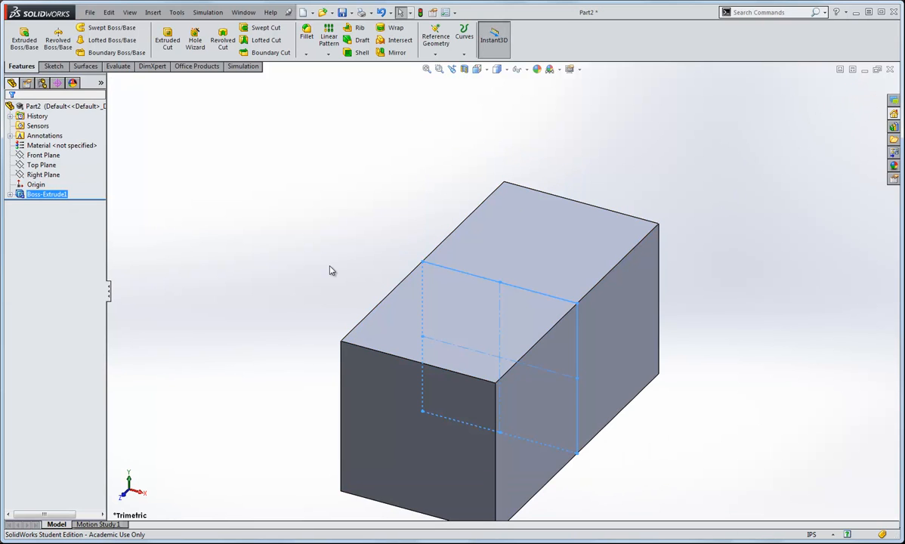
mouse_move(485, 380)
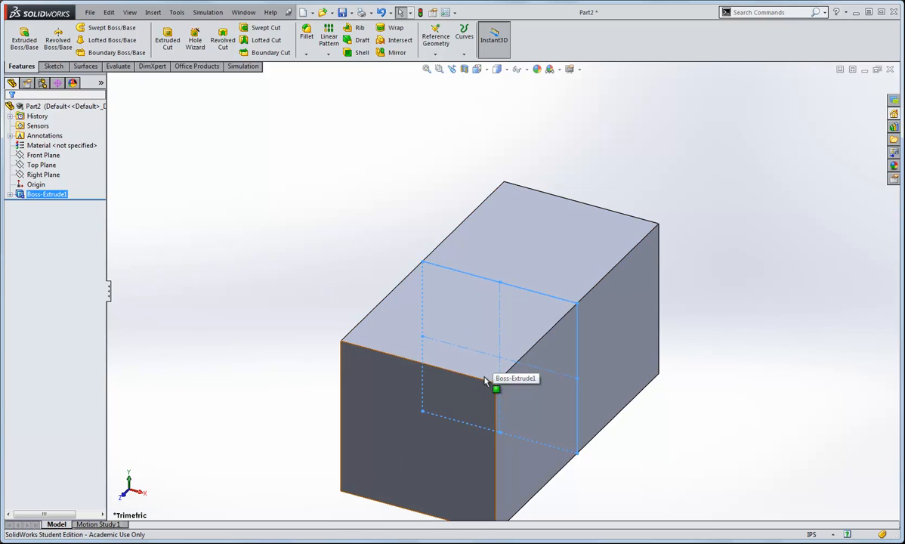
mouse_move(685, 169)
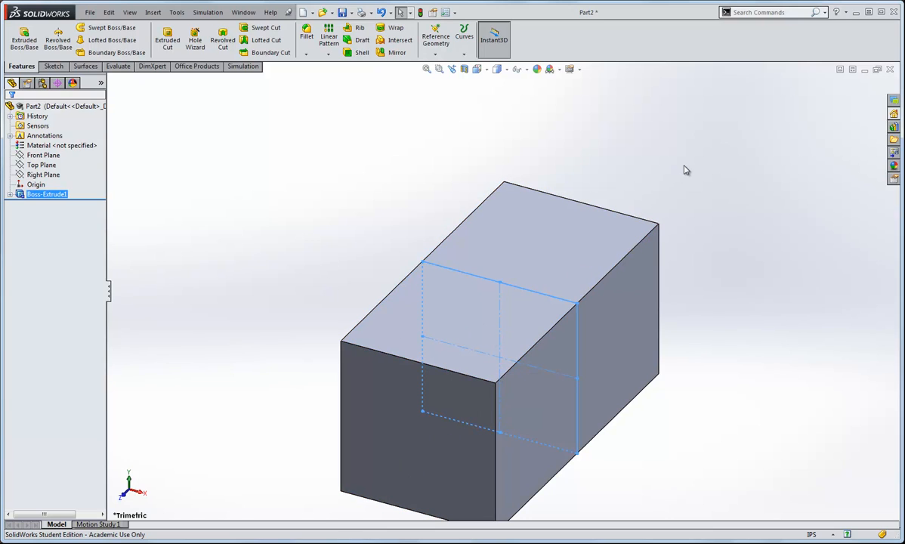
mouse_move(577, 383)
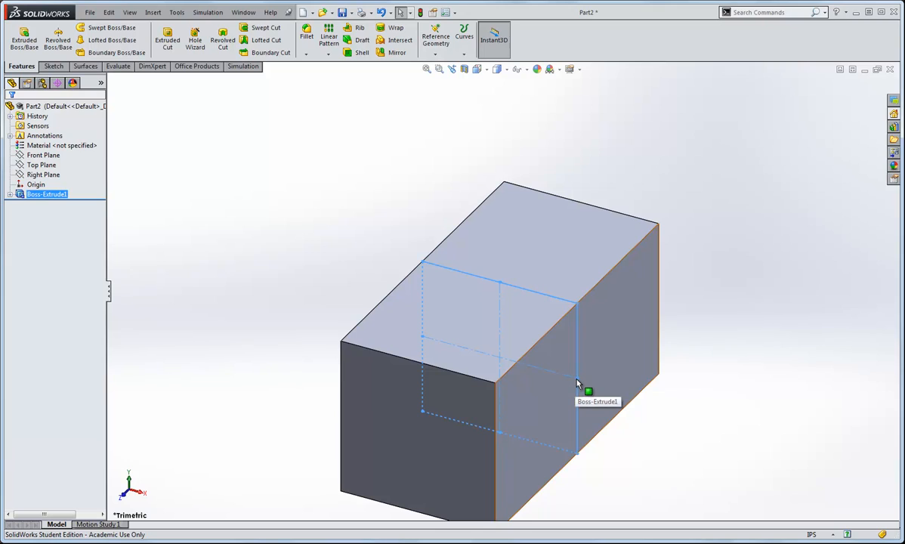
mouse_move(597, 389)
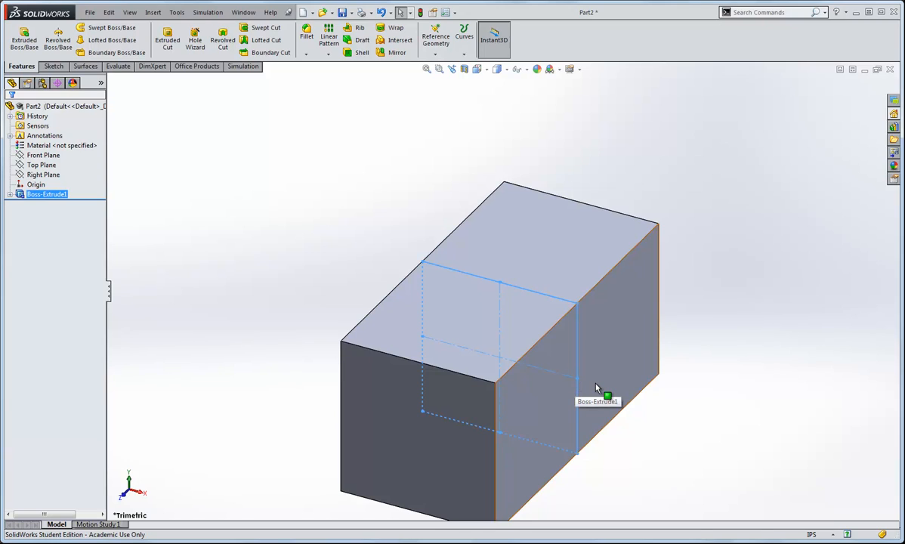
Step: Start a reference axis with the origin as first reference and show the rod's sketch
left_click(436, 39)
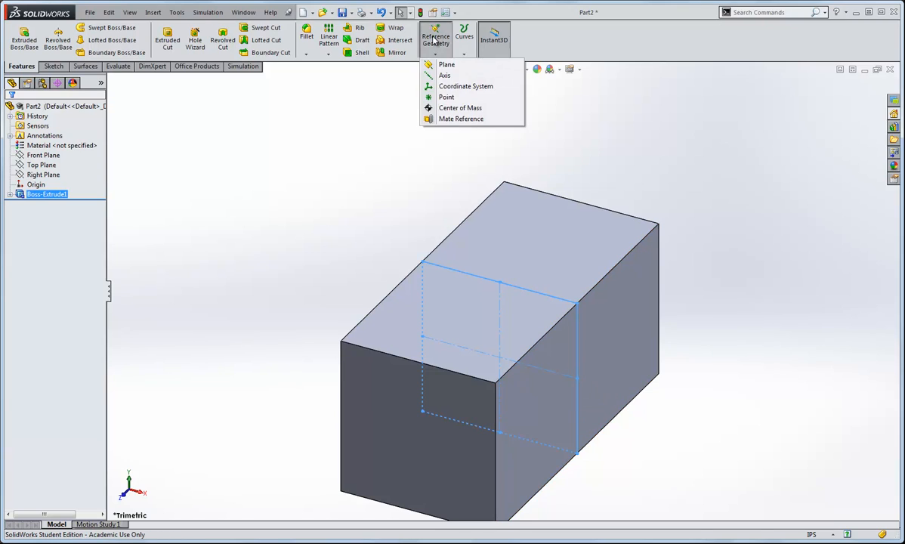
left_click(444, 74)
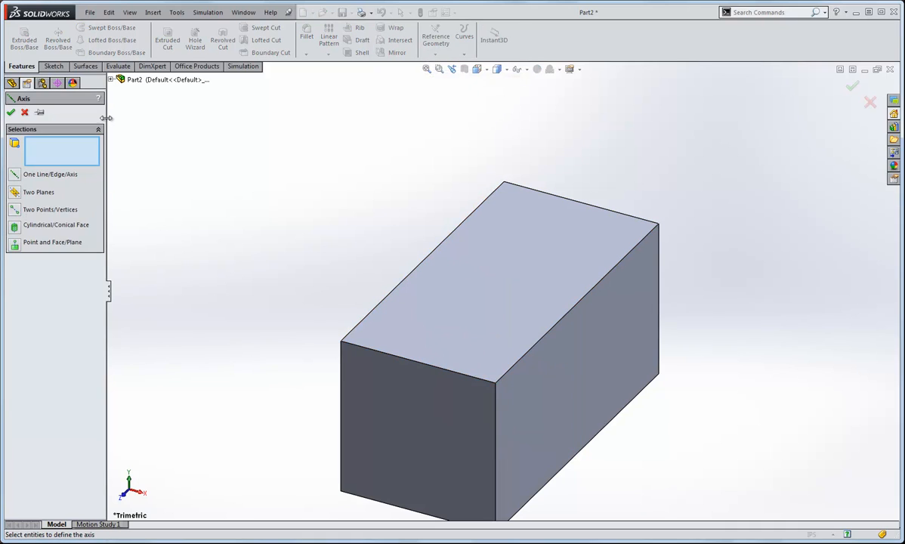
left_click(153, 128)
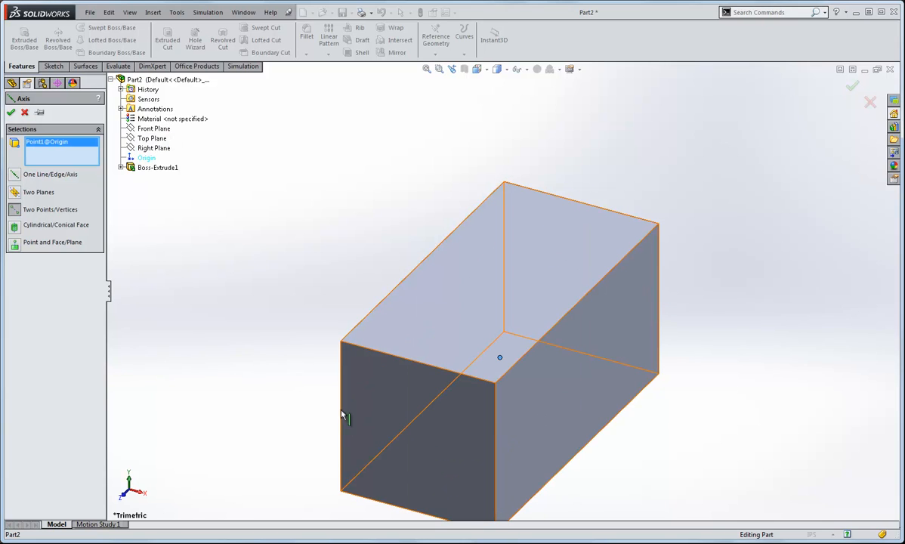
left_click(389, 408)
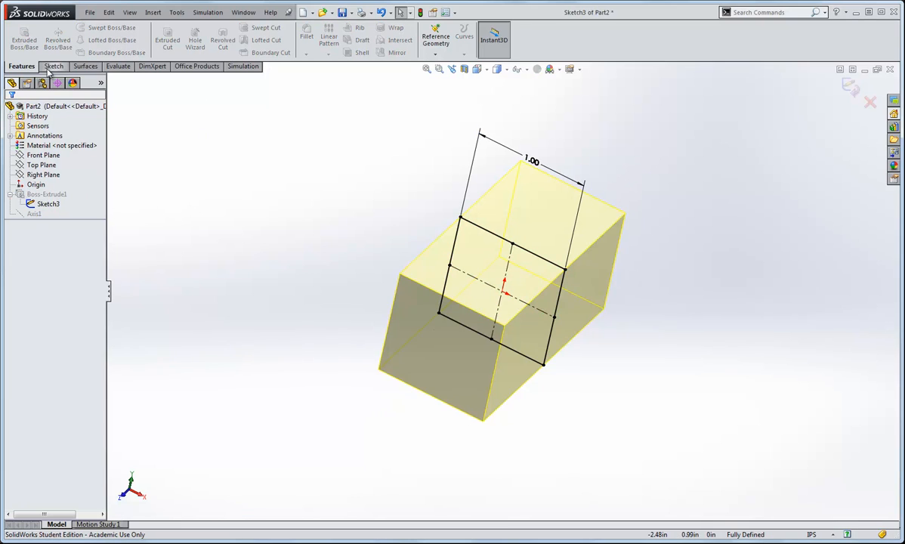
Step: Pick the square's right-edge midpoint as the second reference and confirm Axis1
left_click(51, 66)
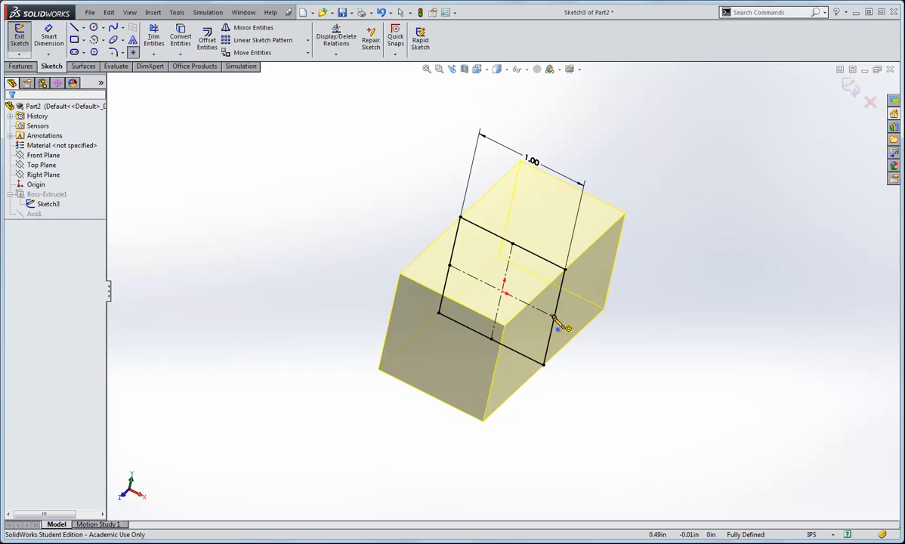
left_click(557, 319)
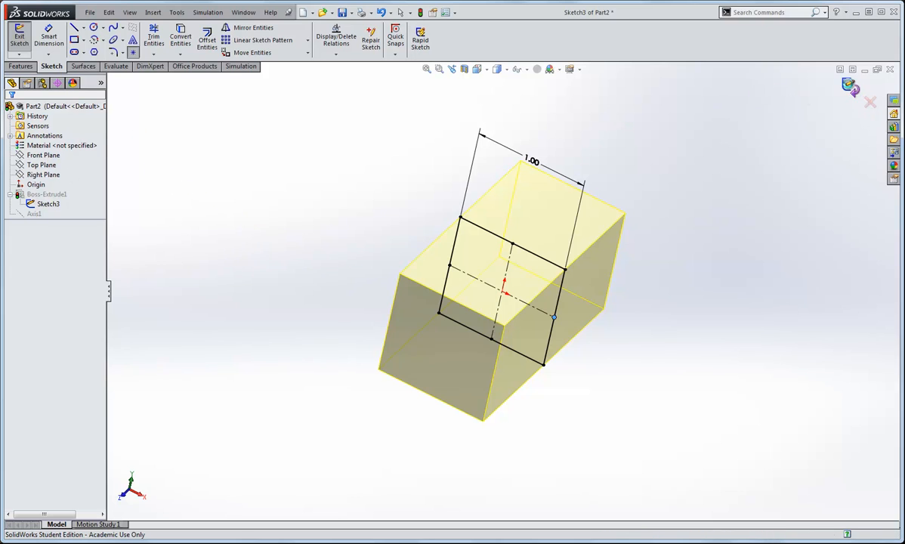
left_click(19, 34)
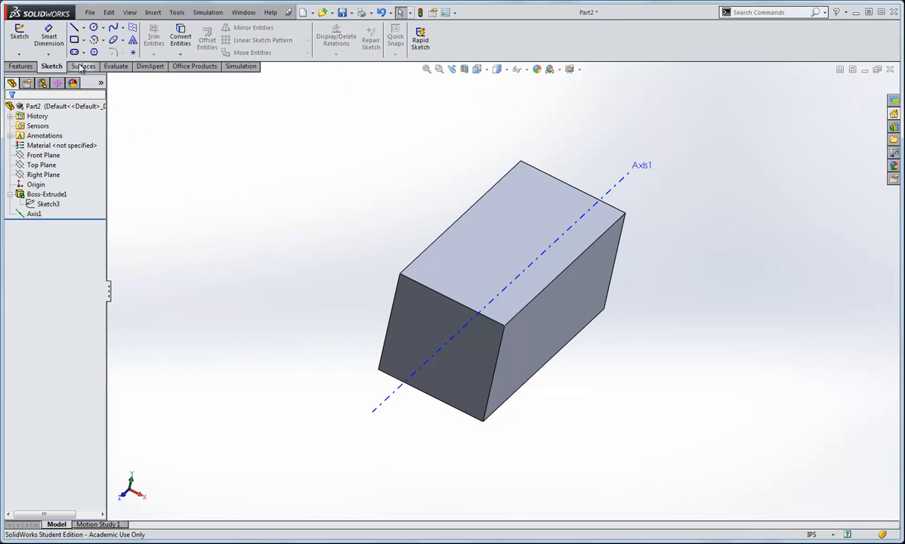
Step: Add a Center of Face reference point on the rod's right side face
left_click(435, 37)
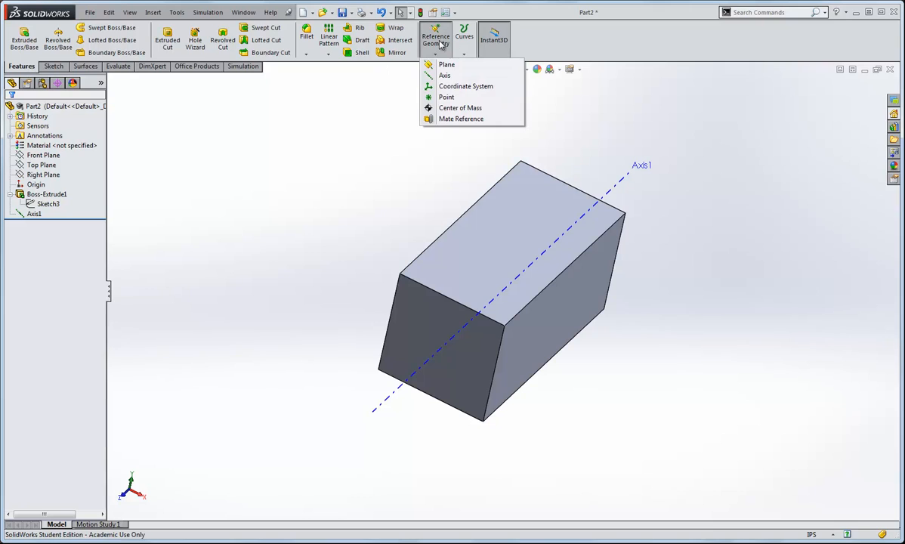
left_click(447, 97)
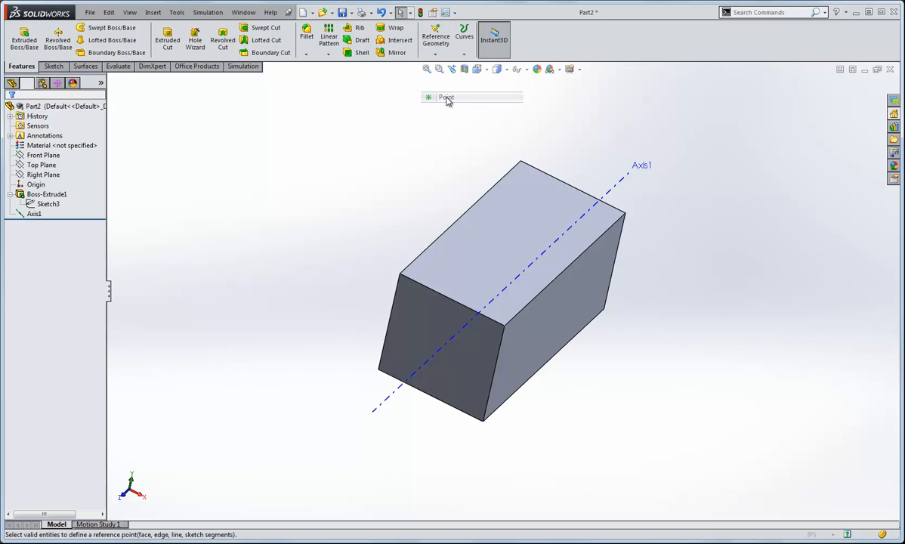
left_click(445, 97)
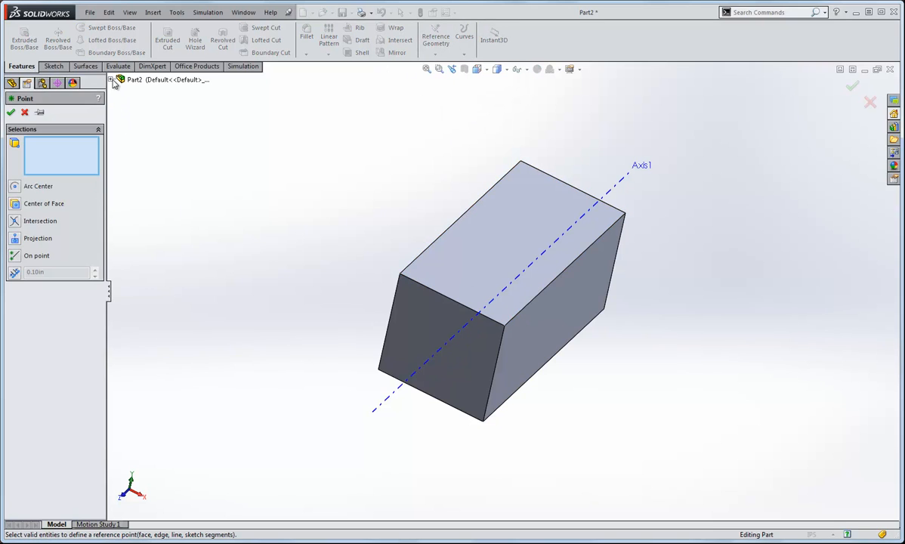
left_click(111, 79)
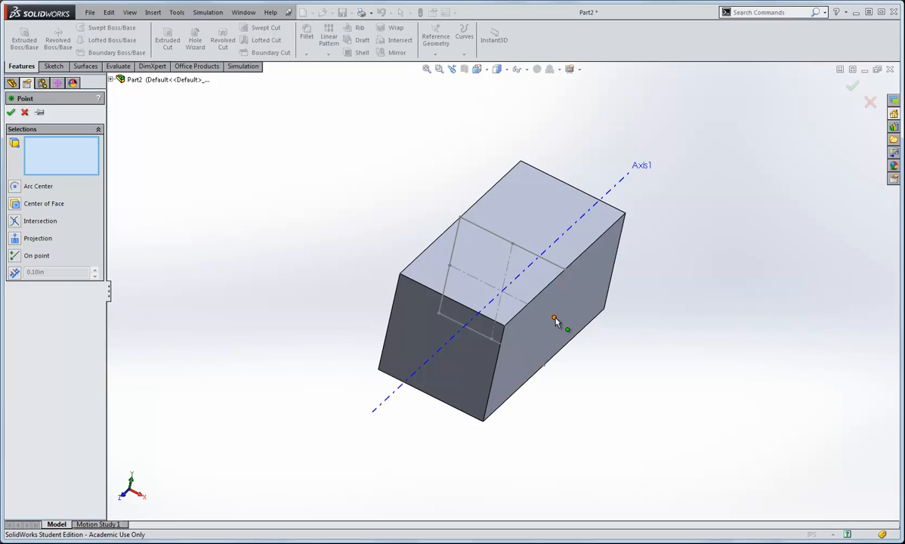
left_click(555, 318)
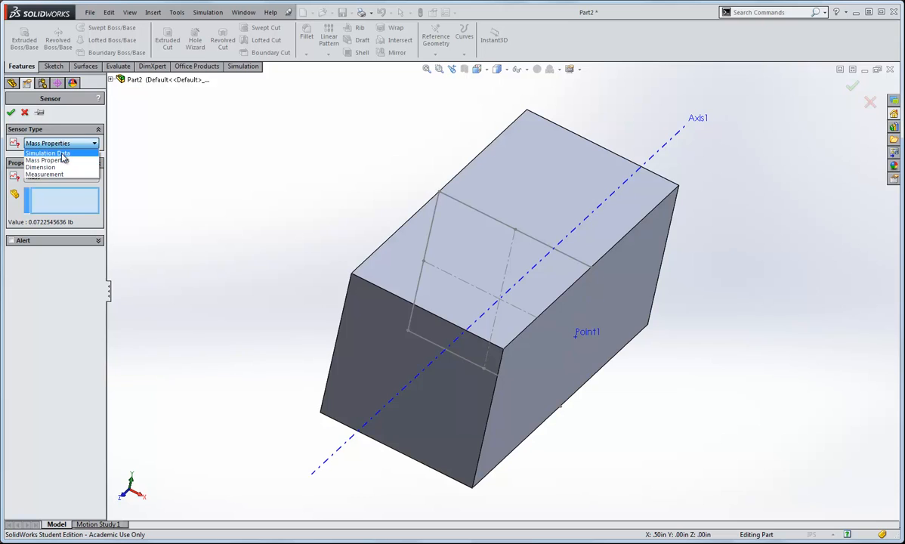
Step: Add a Simulation Data sensor for max P1 principal stress in N/m^2 at Point1
left_click(47, 152)
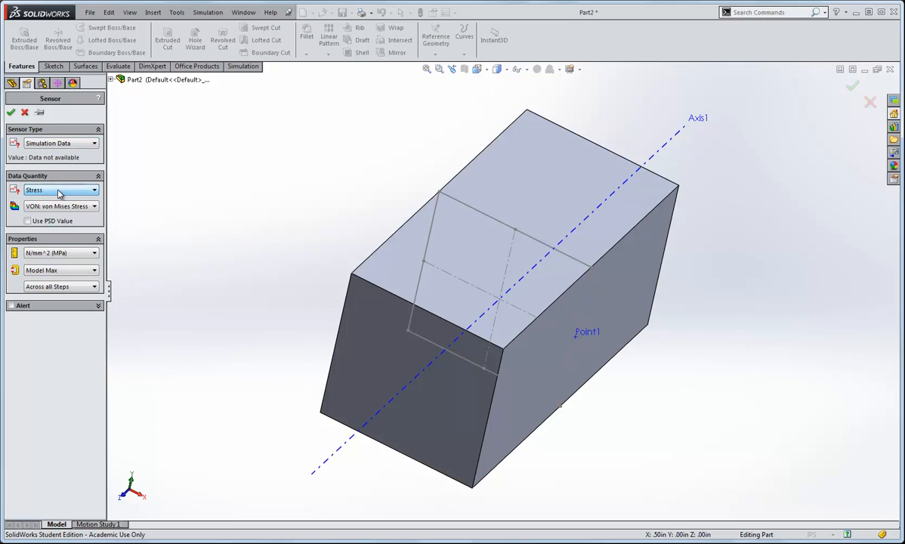
left_click(60, 206)
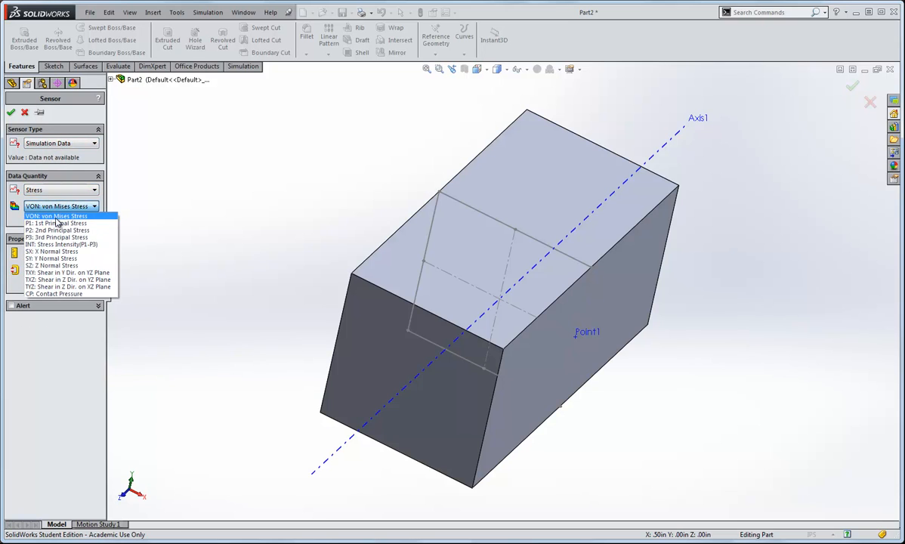
mouse_move(59, 219)
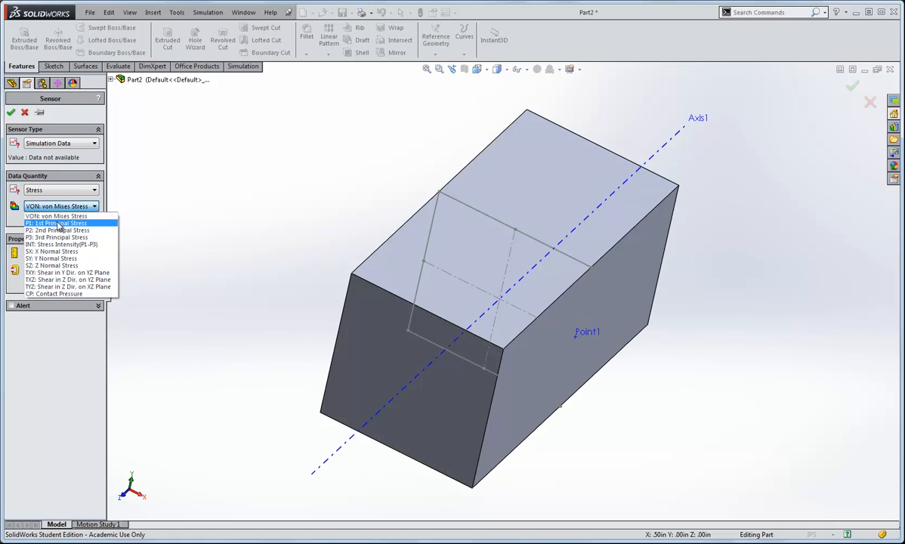
left_click(55, 223)
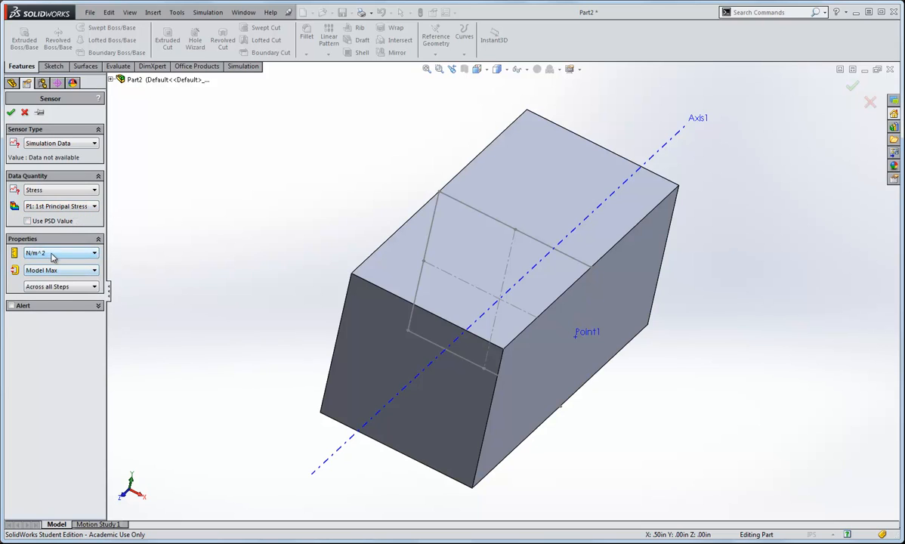
left_click(61, 269)
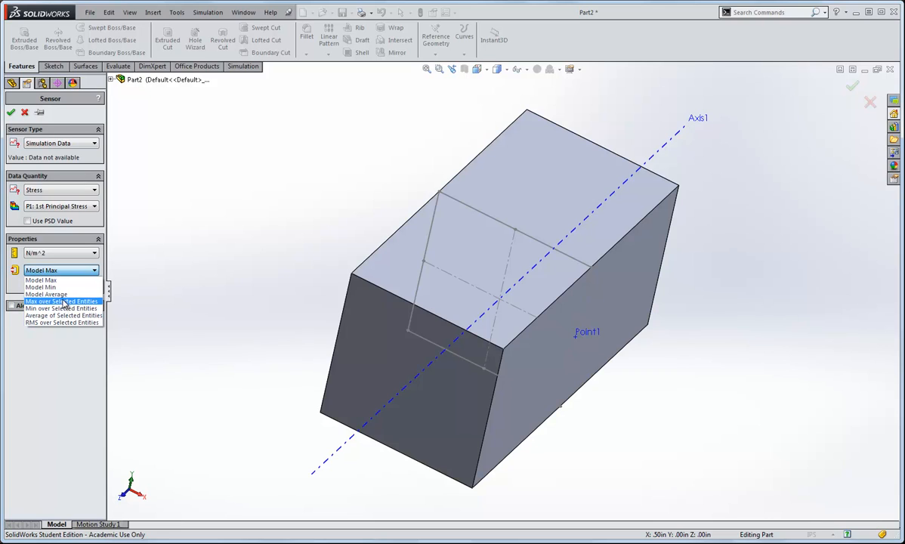
left_click(61, 301)
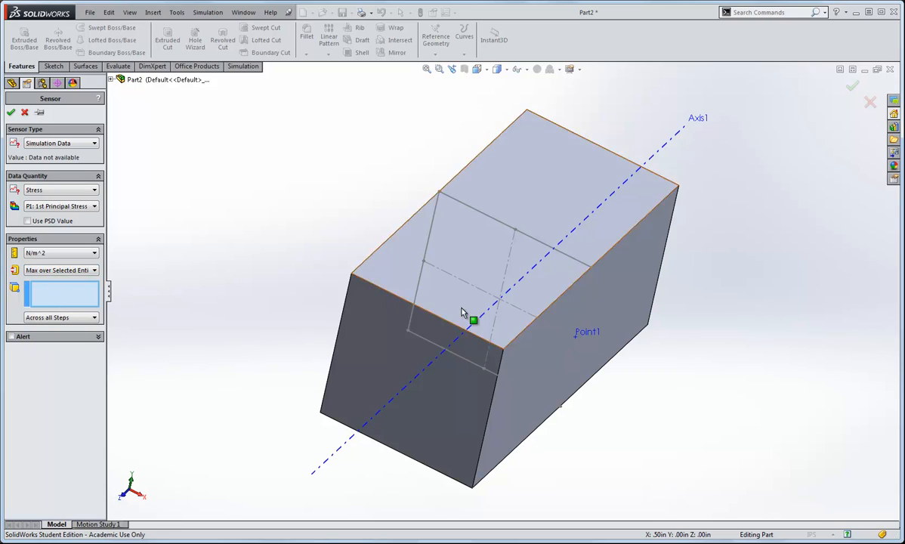
left_click(587, 332)
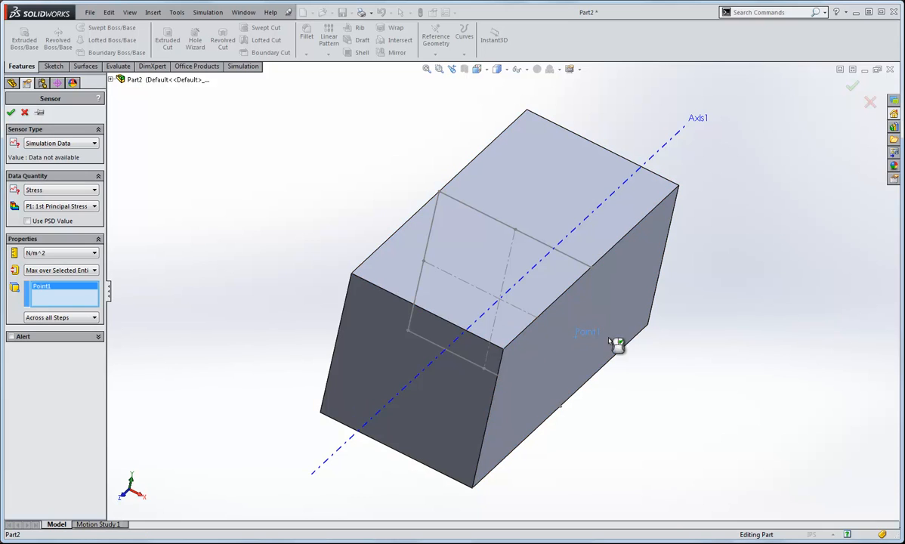
mouse_move(135, 259)
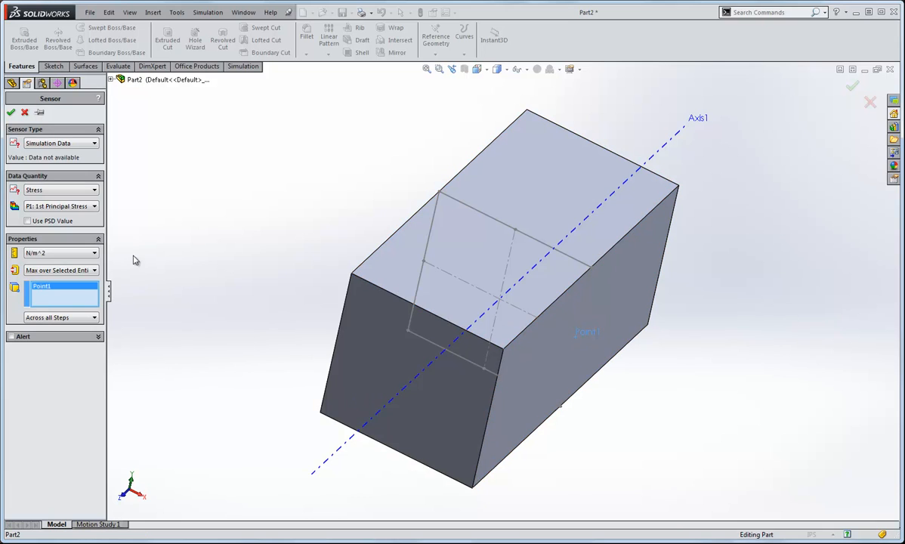
left_click(11, 111)
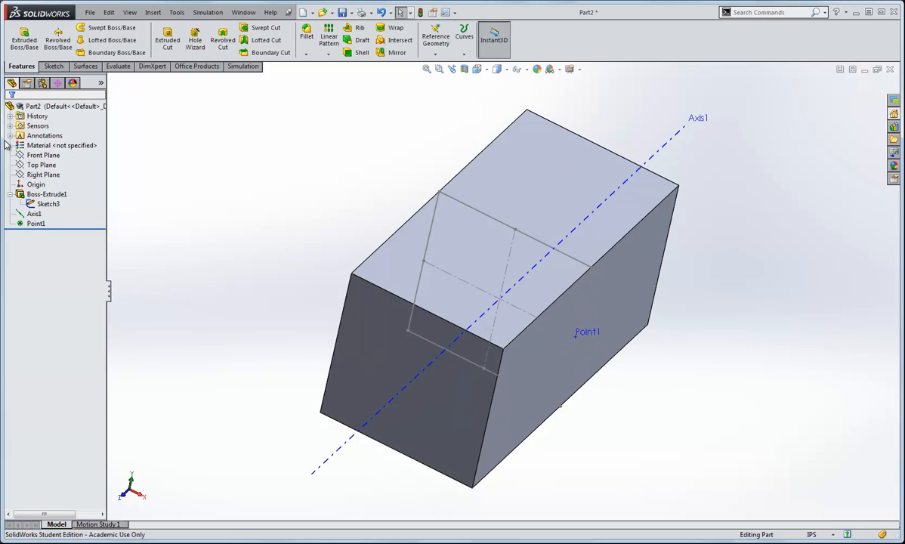
Step: Rename the new sensor to StressAtRightFace through its right-click menu
right_click(47, 135)
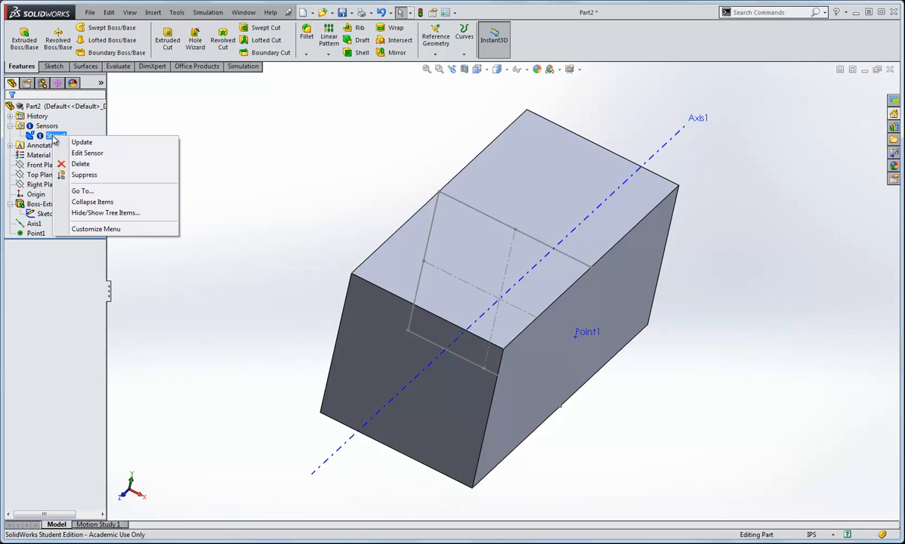
left_click(87, 153)
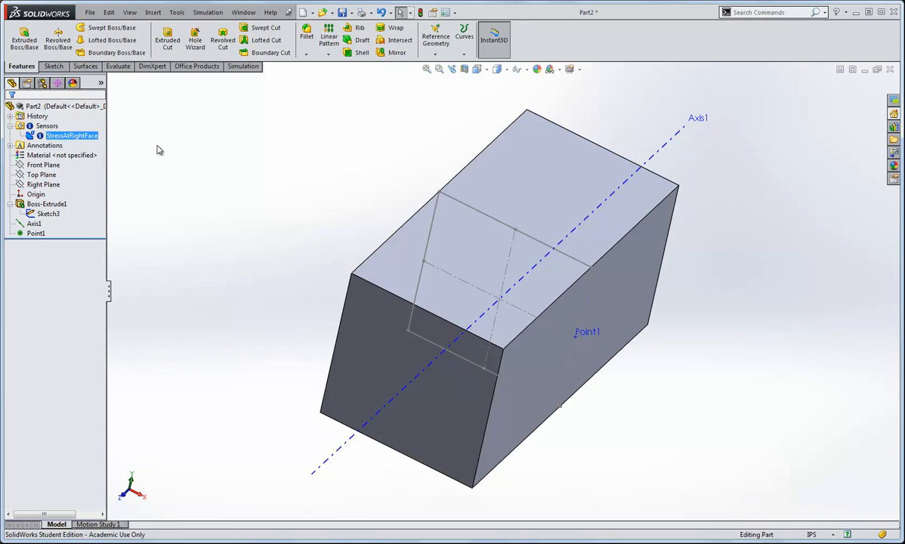
left_click(241, 66)
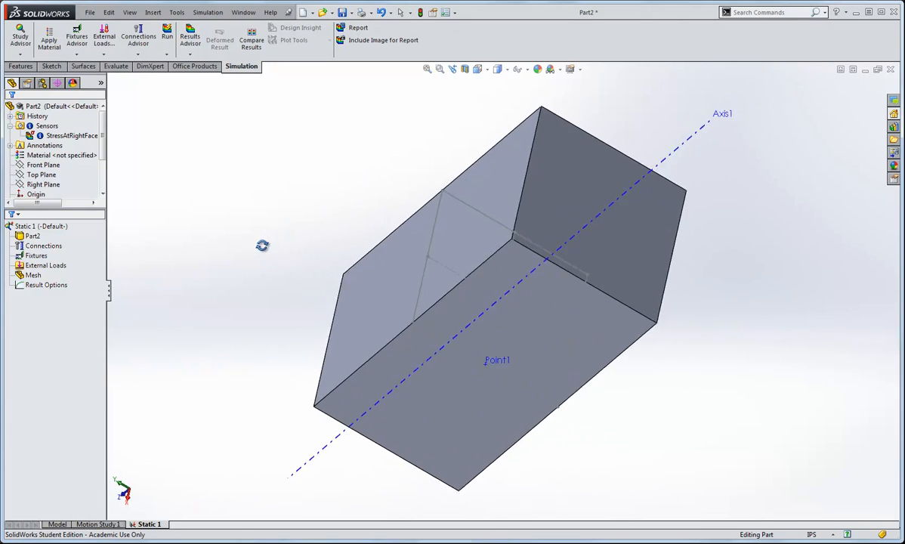
Step: Add a Fixed Geometry fixture (Fixed-1) on the rod's back end face
left_click(76, 36)
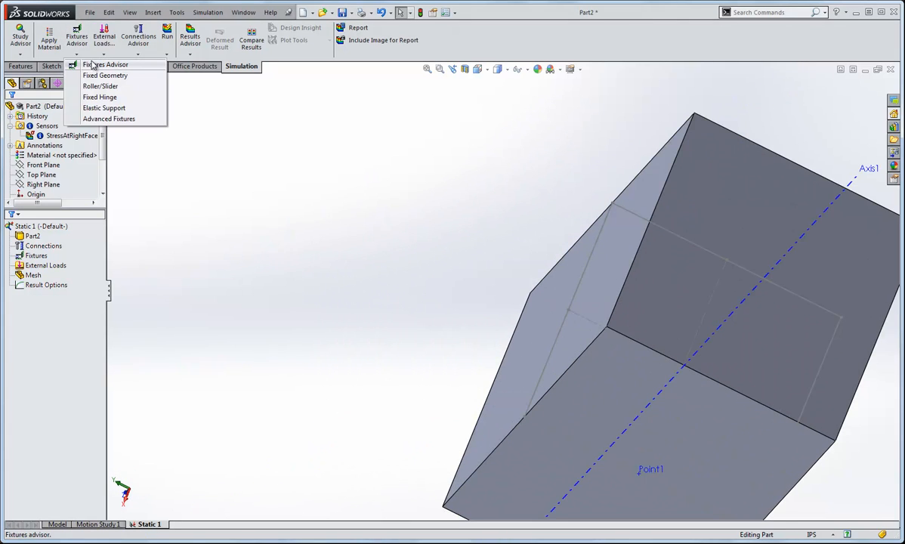
left_click(105, 75)
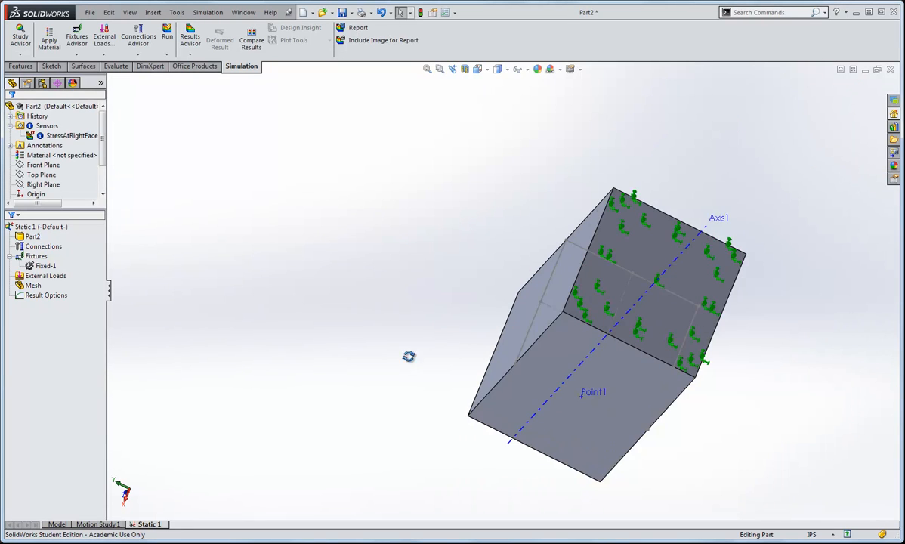
left_click(42, 174)
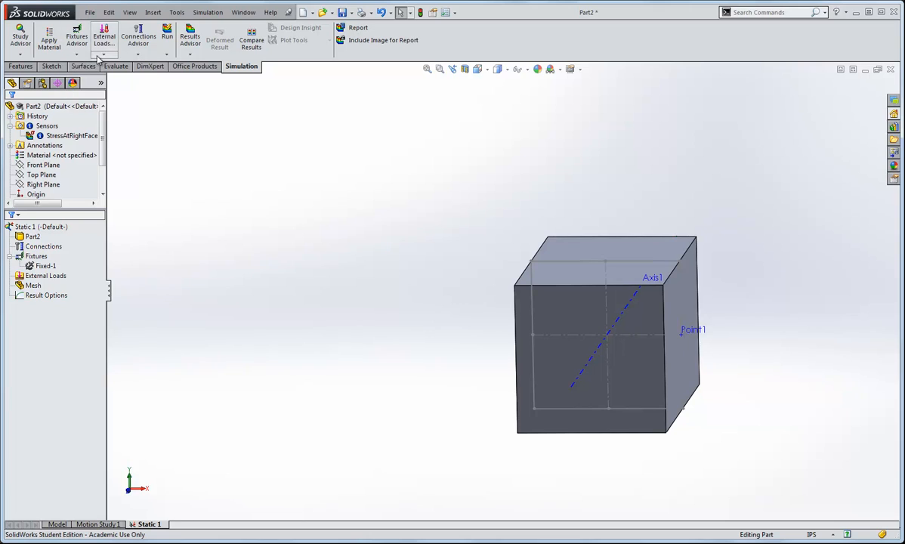
Step: Bring up the External Loads list to start adding a torque on the front face
left_click(104, 36)
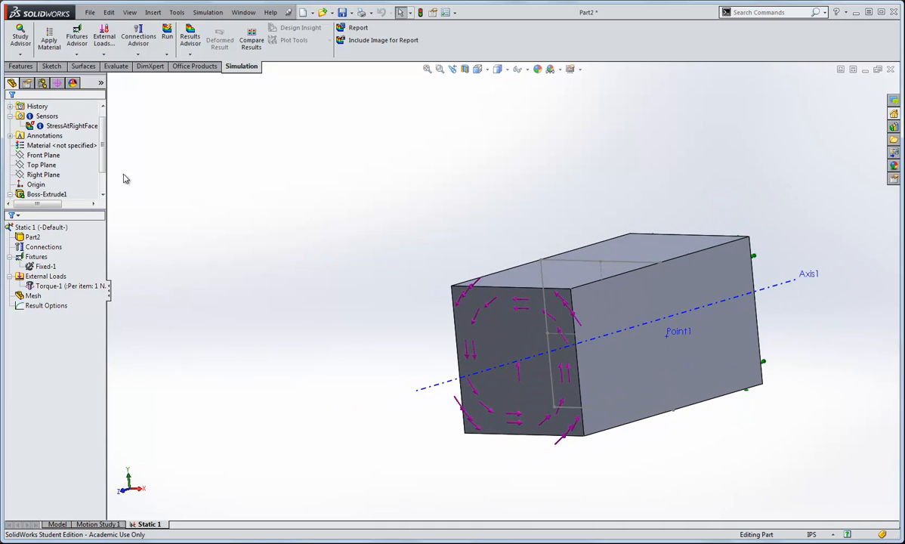
Step: Show the context menu for the StressAtRightFace sensor in the FeatureManager tree
right_click(68, 125)
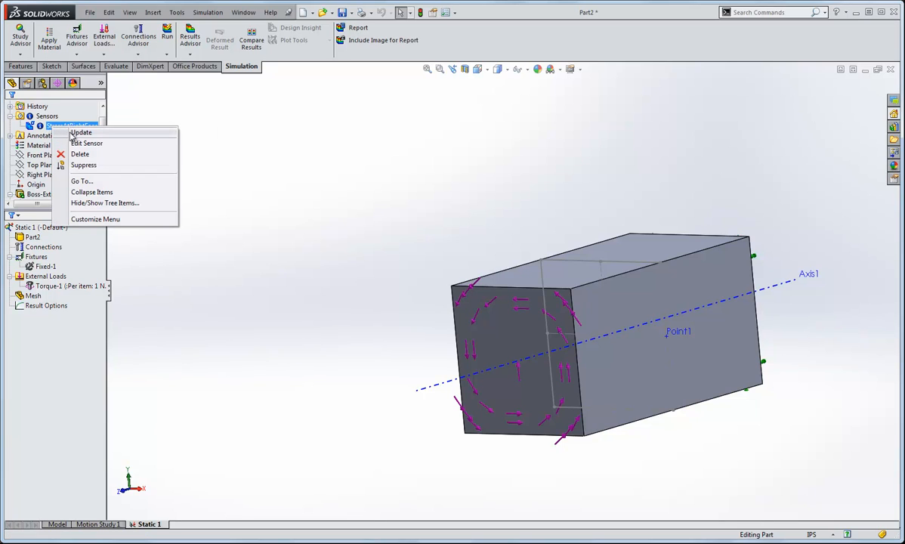
mouse_move(107, 137)
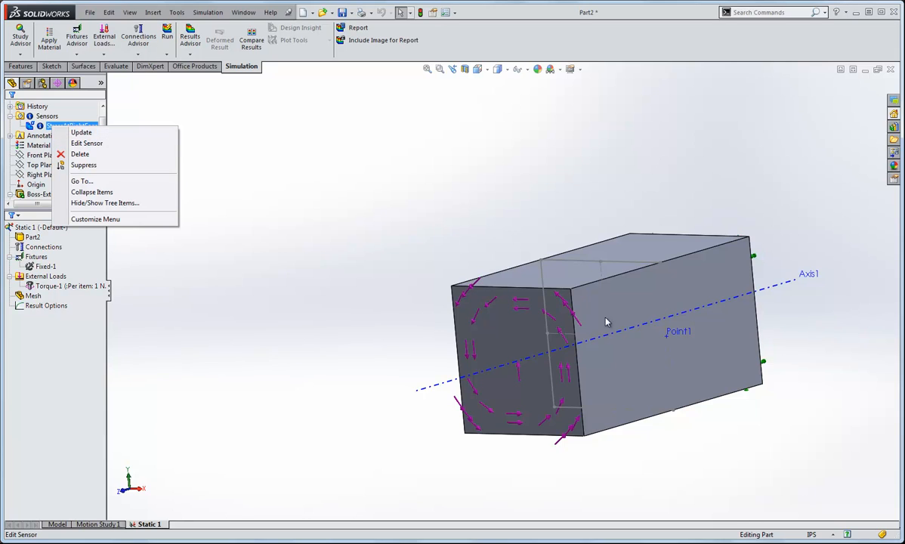
mouse_move(669, 345)
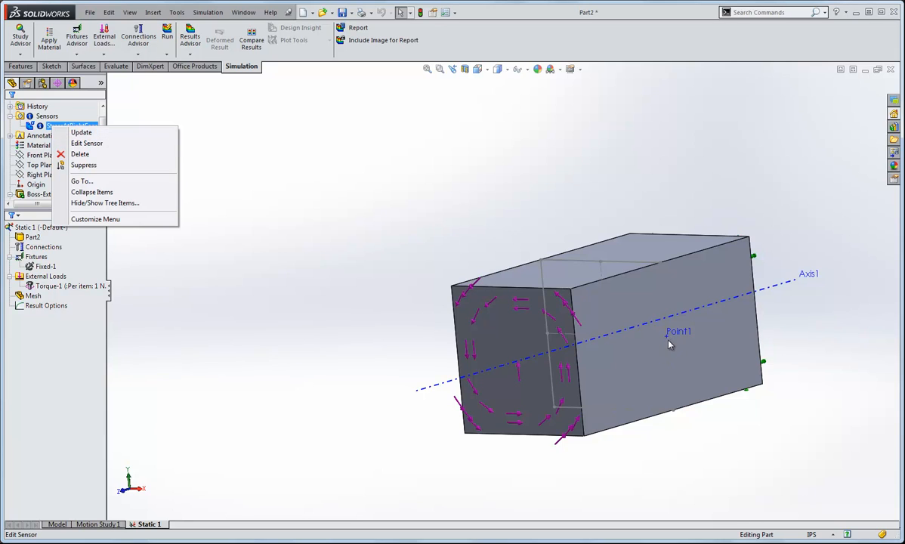
mouse_move(466, 349)
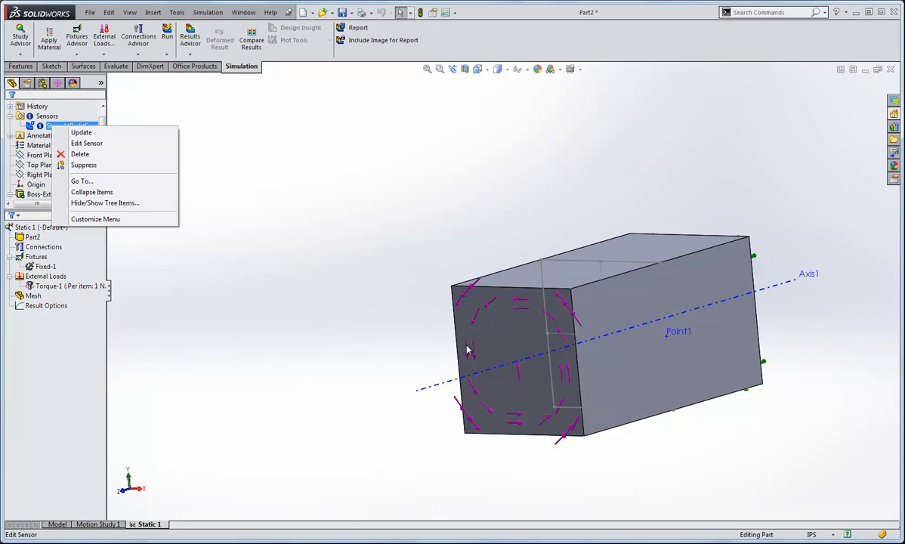
mouse_move(426, 310)
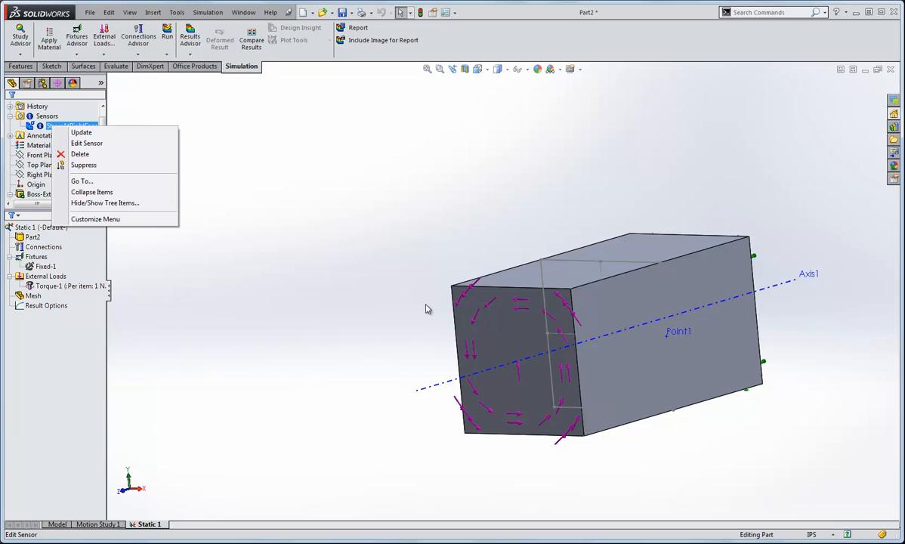